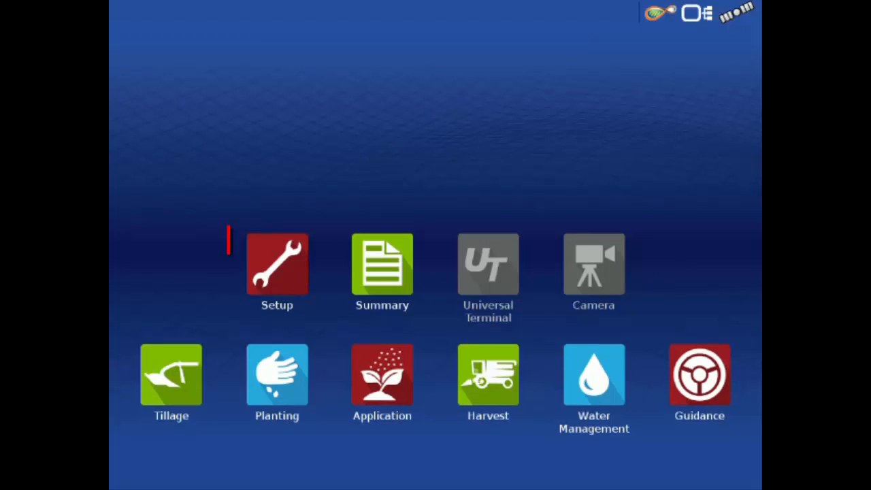
From Setup's Configuration tab, add a new configuration of type Harvest
{"action": "left_click", "coordinate": [277, 266]}
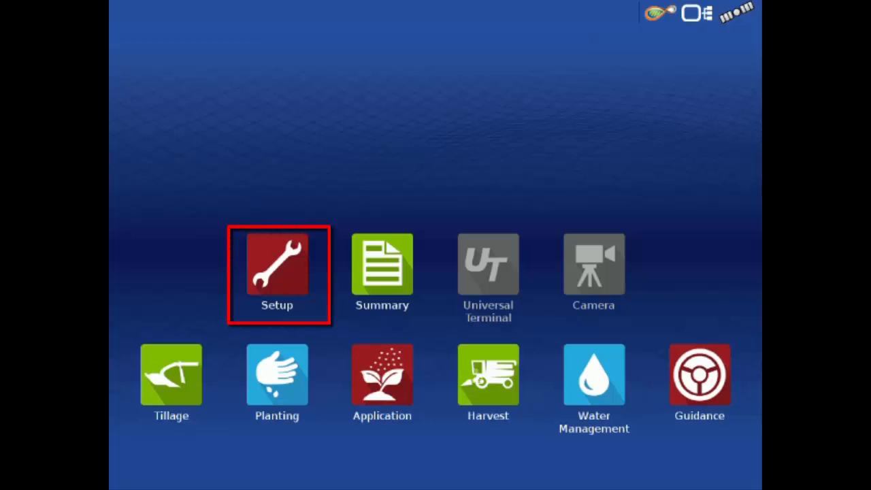
{"action": "left_click", "coordinate": [277, 265]}
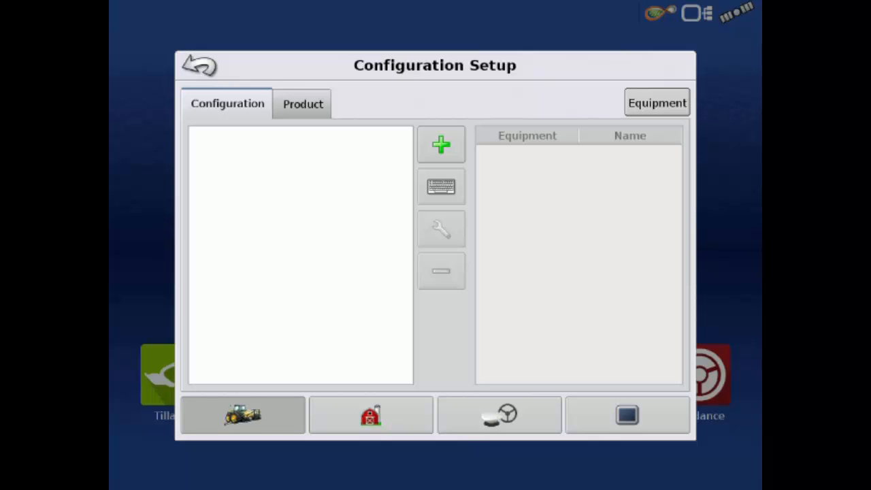
{"action": "left_click", "coordinate": [441, 144]}
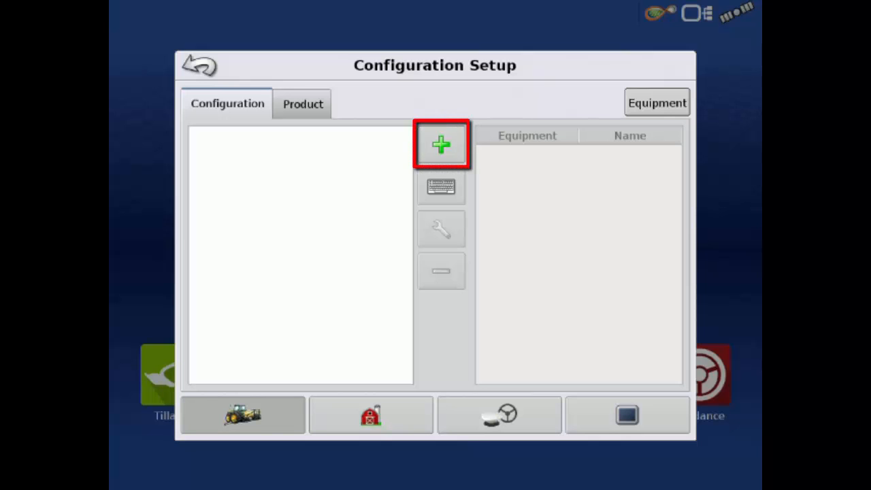
{"action": "left_click", "coordinate": [441, 144]}
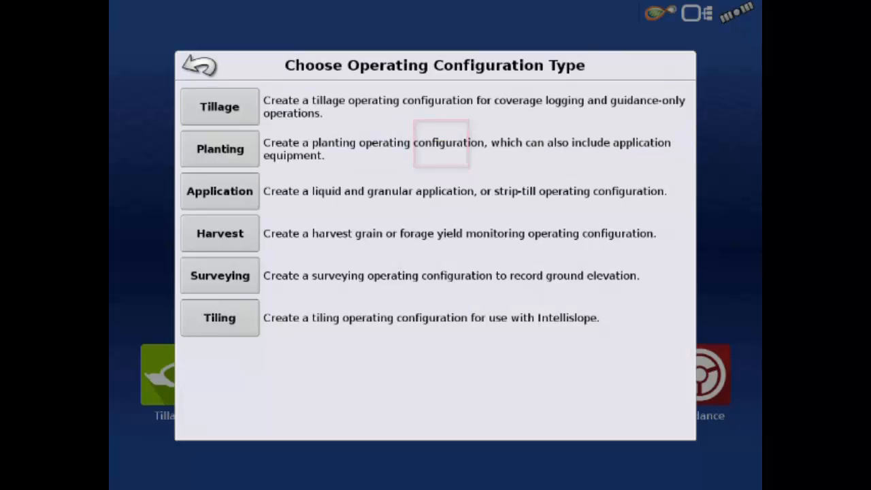
{"action": "left_click", "coordinate": [219, 233]}
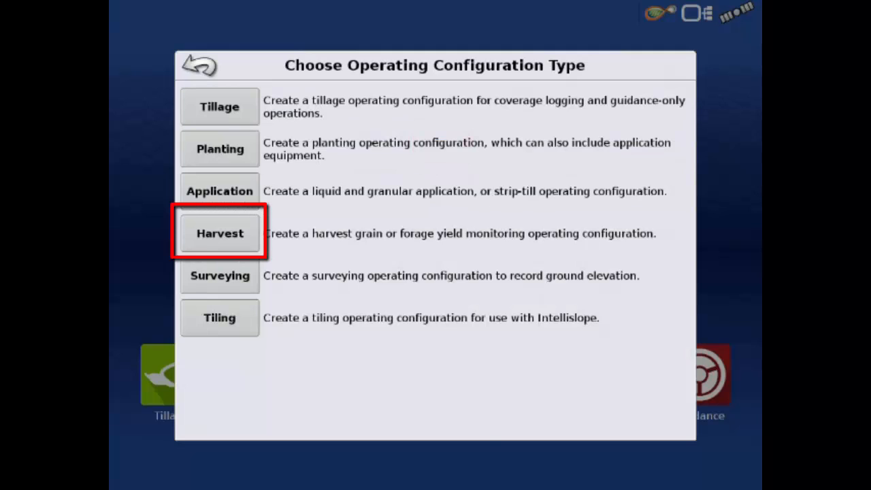
{"action": "left_click", "coordinate": [219, 232]}
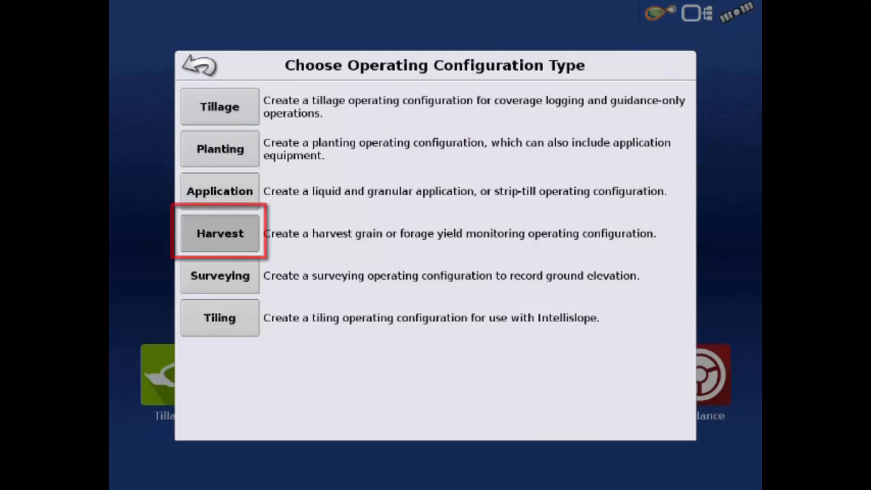
{"action": "left_click", "coordinate": [219, 232]}
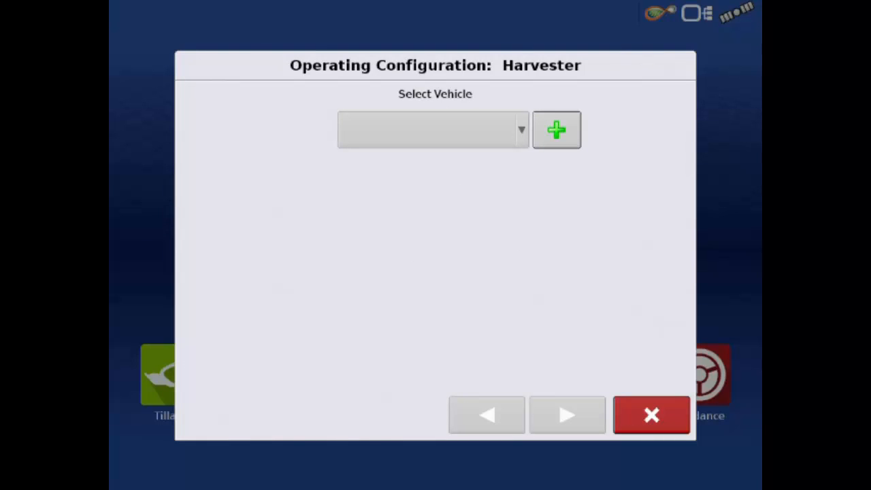
Add a new harvester with make New Holland and model CR9070
{"action": "left_click", "coordinate": [556, 129]}
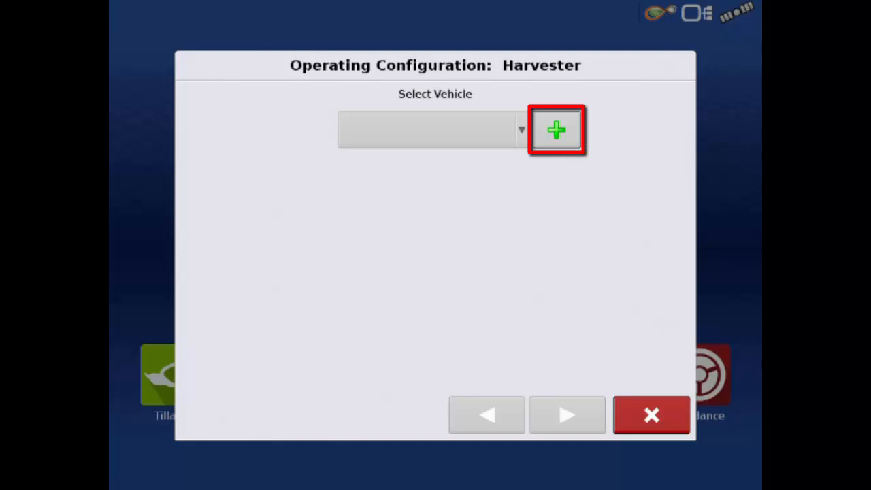
{"action": "left_click", "coordinate": [556, 129]}
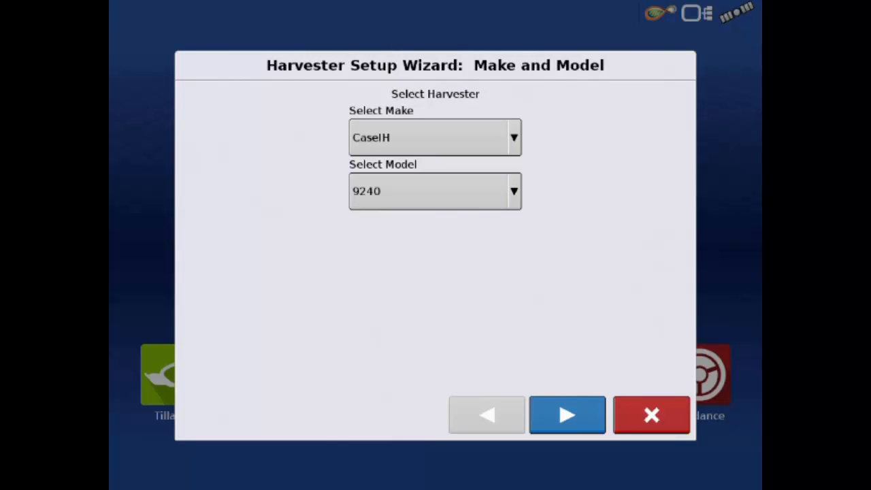
{"action": "left_click", "coordinate": [435, 137]}
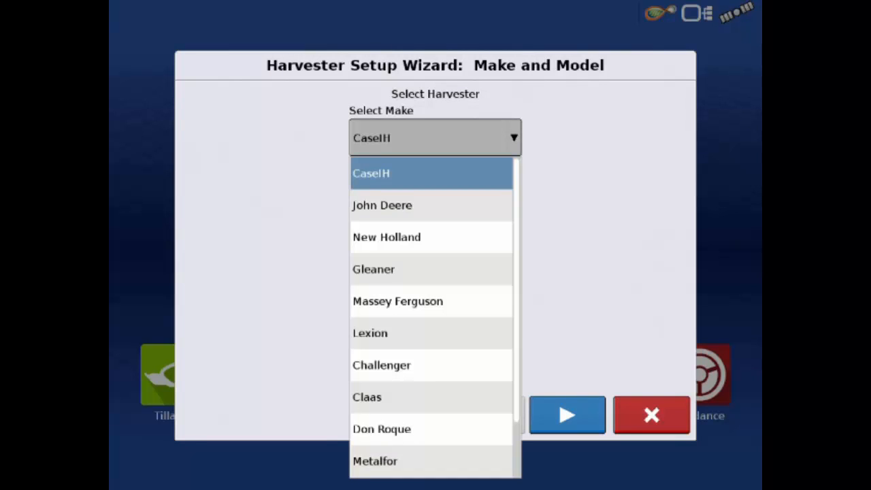
{"action": "left_click", "coordinate": [386, 236]}
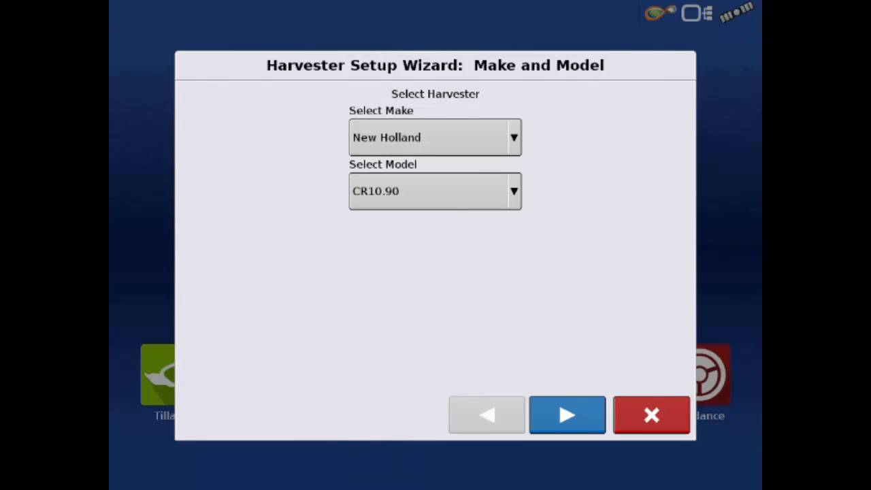
{"action": "left_click", "coordinate": [435, 191]}
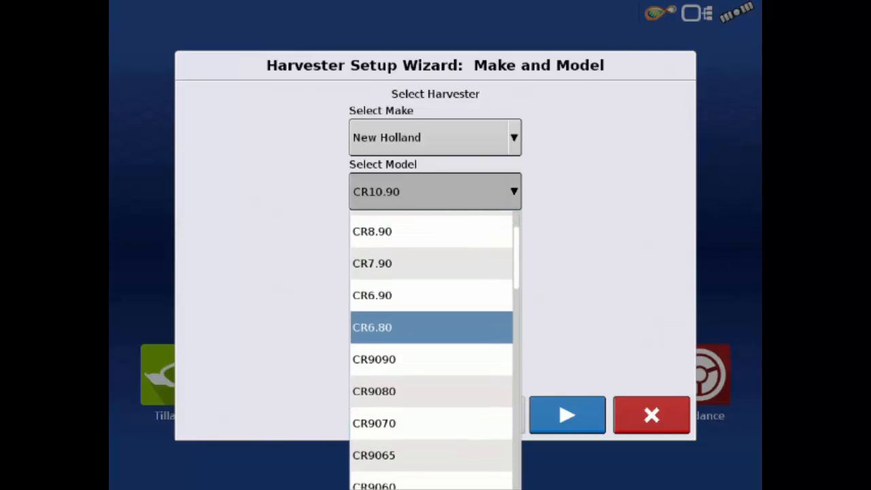
{"action": "left_click", "coordinate": [373, 422]}
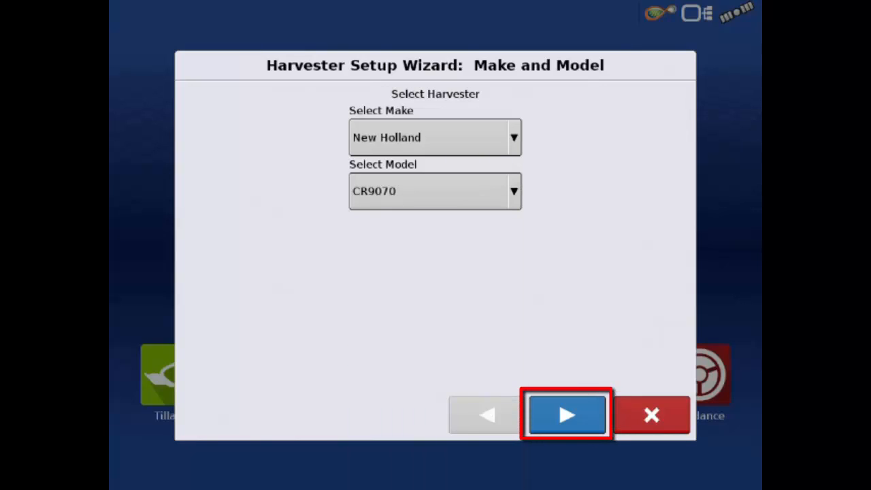
Name the harvester 'NH CR9070' and finish adding it
{"action": "left_click", "coordinate": [566, 415]}
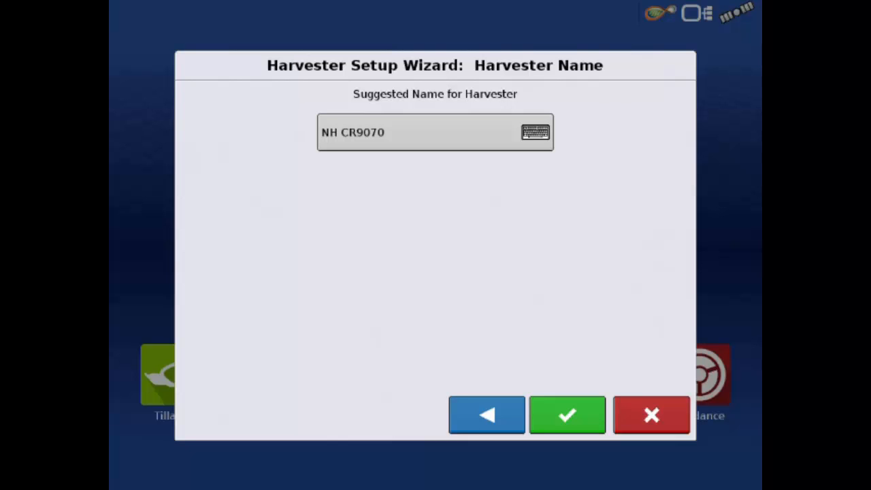
{"action": "left_click", "coordinate": [435, 132]}
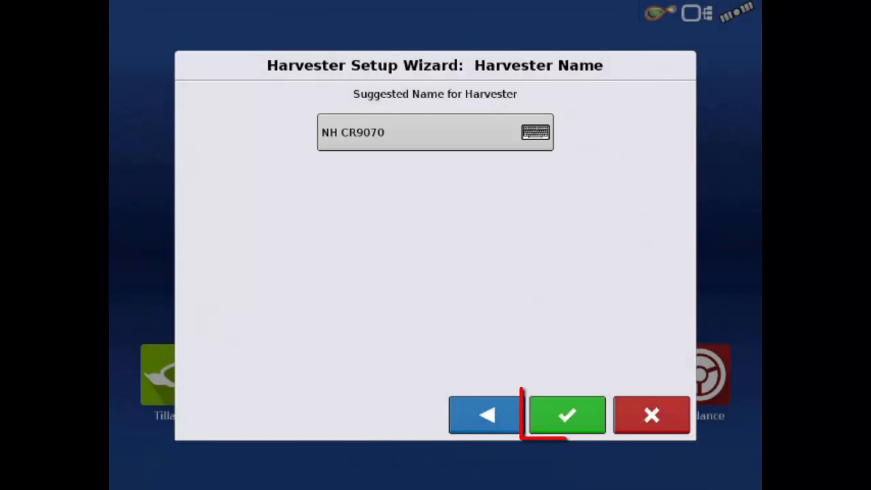
{"action": "left_click", "coordinate": [567, 414]}
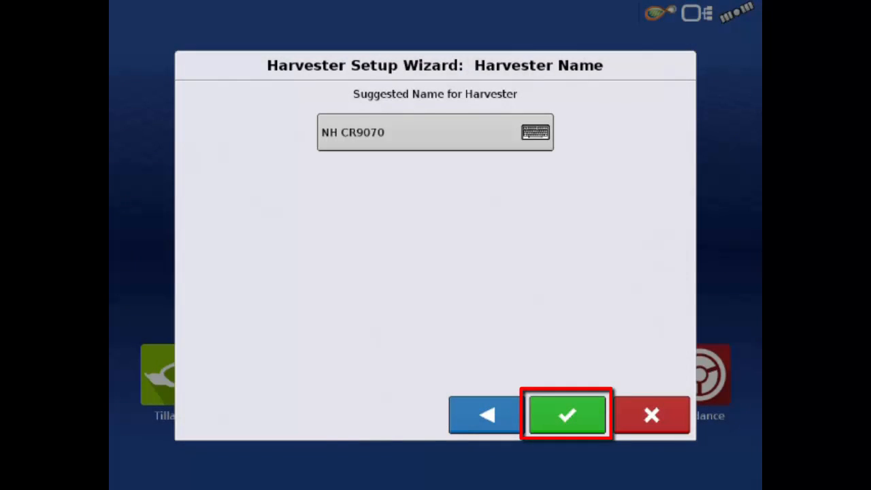
{"action": "left_click", "coordinate": [566, 415]}
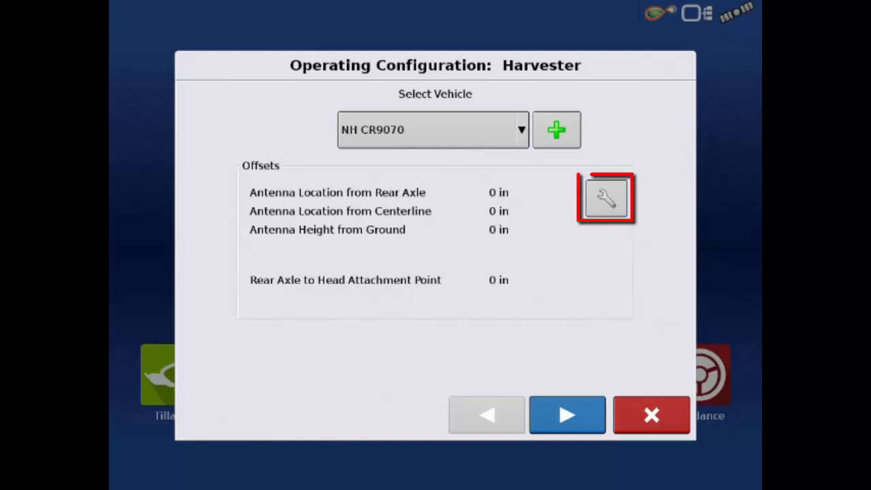
{"action": "left_click", "coordinate": [605, 197]}
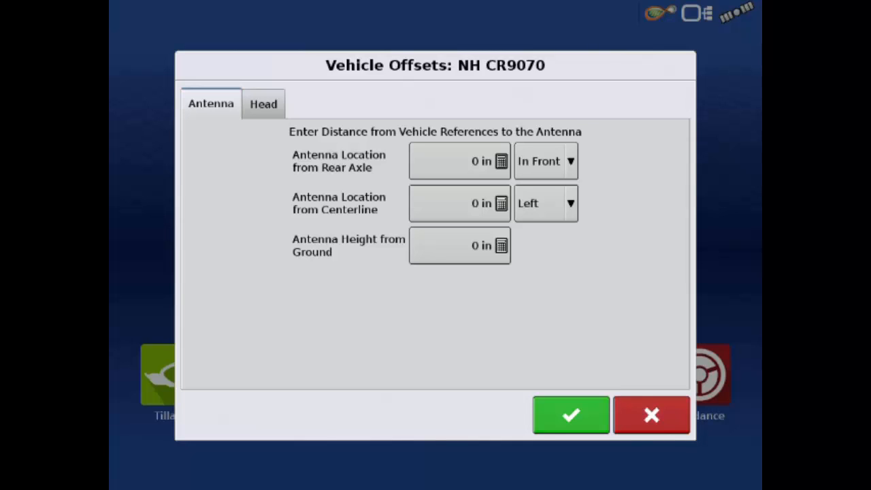
{"action": "left_click", "coordinate": [263, 103]}
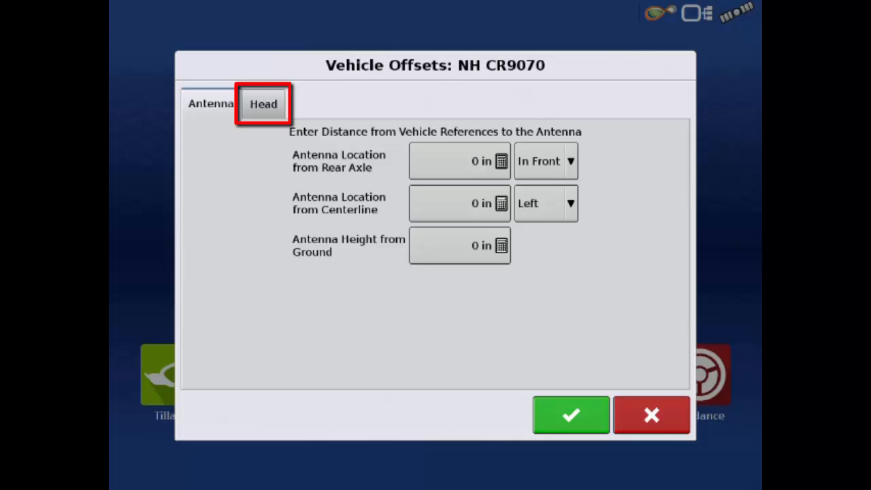
{"action": "left_click", "coordinate": [263, 103]}
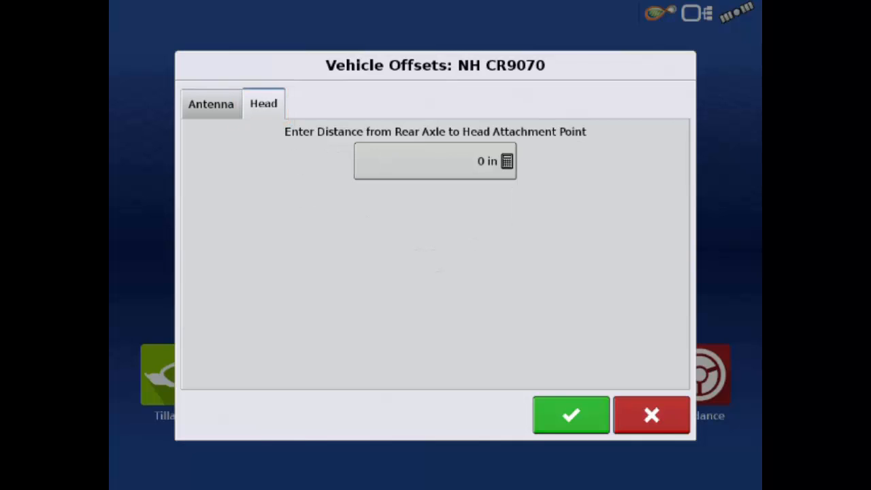
{"action": "left_click", "coordinate": [570, 414]}
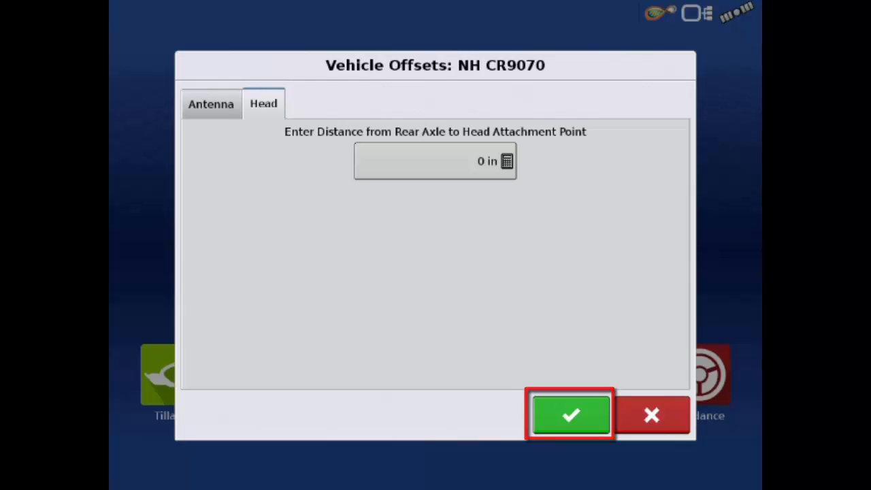
{"action": "left_click", "coordinate": [570, 415]}
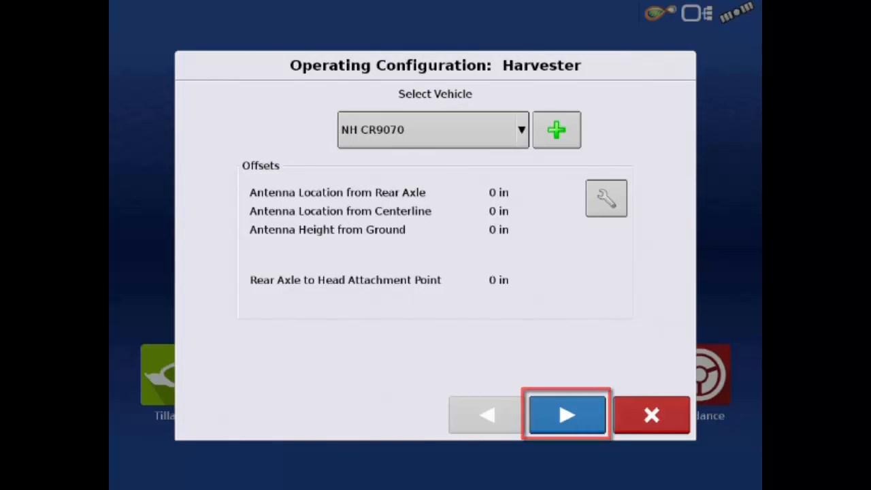
Add a new header with Row Head as the header type
{"action": "left_click", "coordinate": [566, 414]}
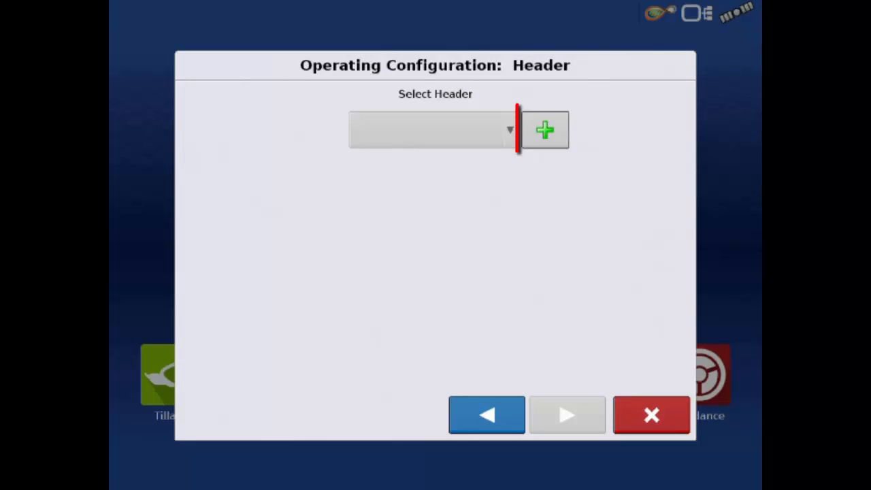
{"action": "left_click", "coordinate": [544, 129]}
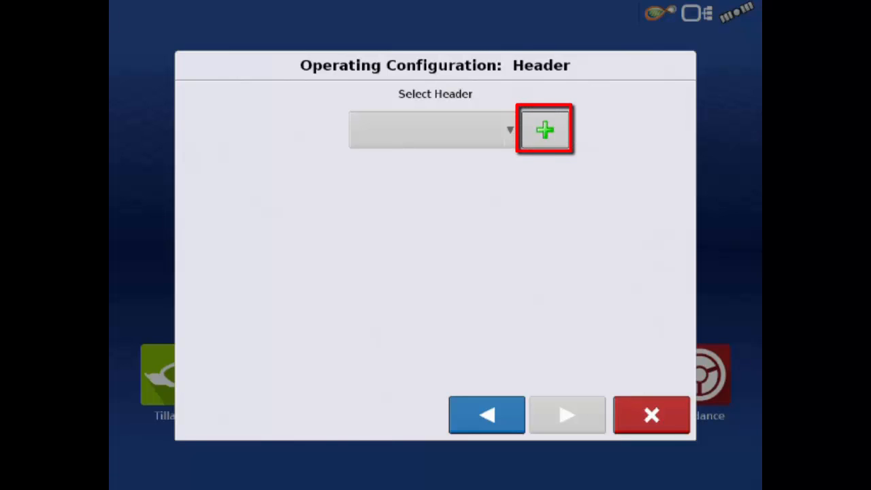
{"action": "left_click", "coordinate": [544, 129]}
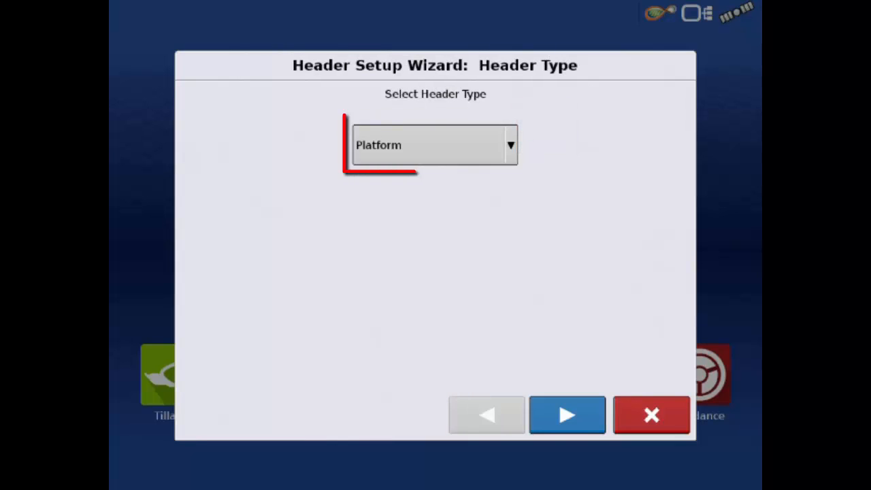
{"action": "left_click", "coordinate": [435, 144]}
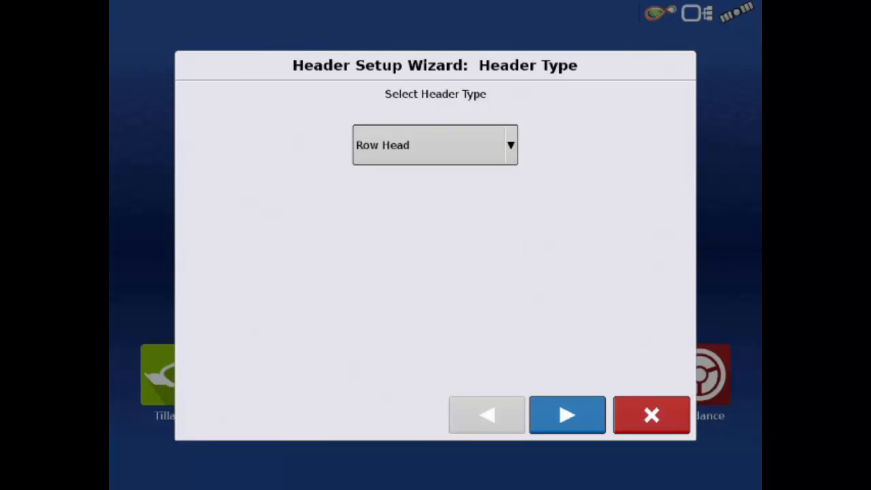
{"action": "left_click", "coordinate": [566, 415]}
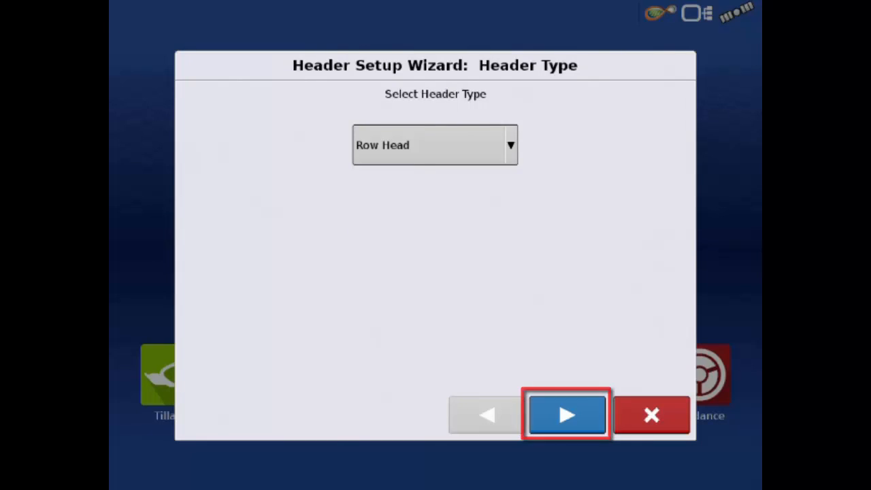
{"action": "left_click", "coordinate": [567, 415]}
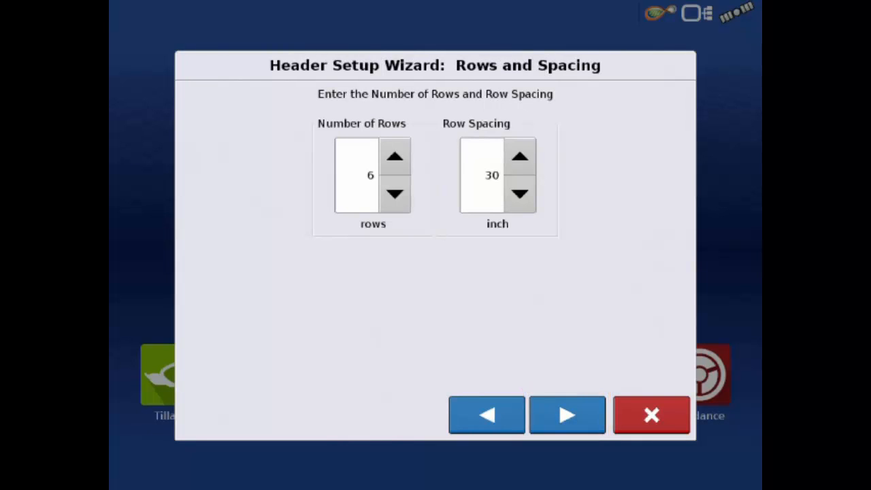
Set the head to 8 rows at 30-inch spacing and name it '8 Row Head'
{"action": "left_click", "coordinate": [394, 155]}
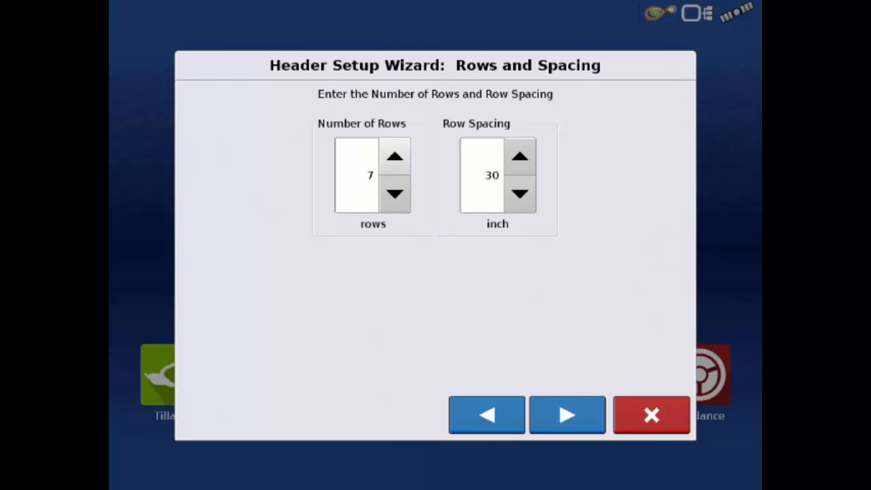
{"action": "left_click", "coordinate": [395, 156]}
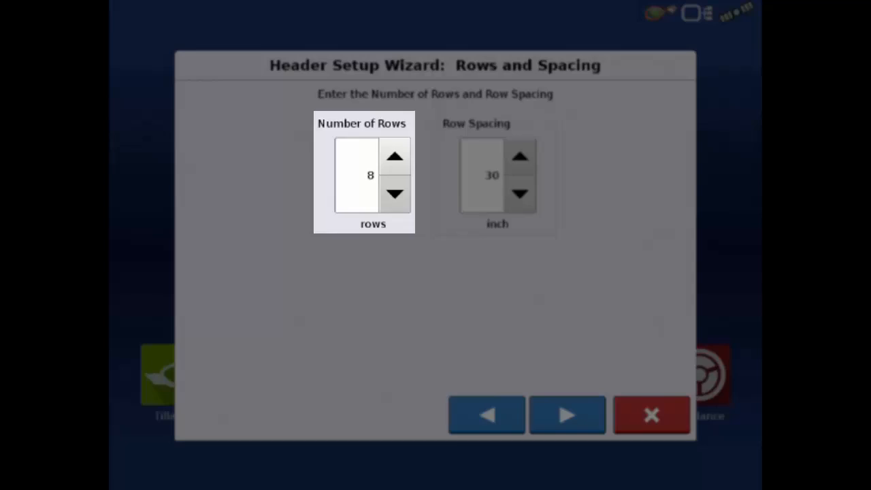
{"action": "left_click", "coordinate": [482, 174]}
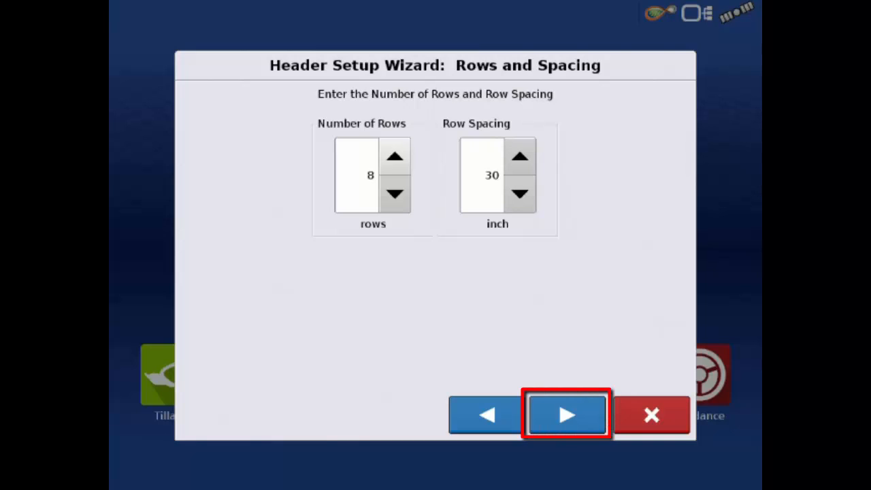
{"action": "left_click", "coordinate": [567, 415]}
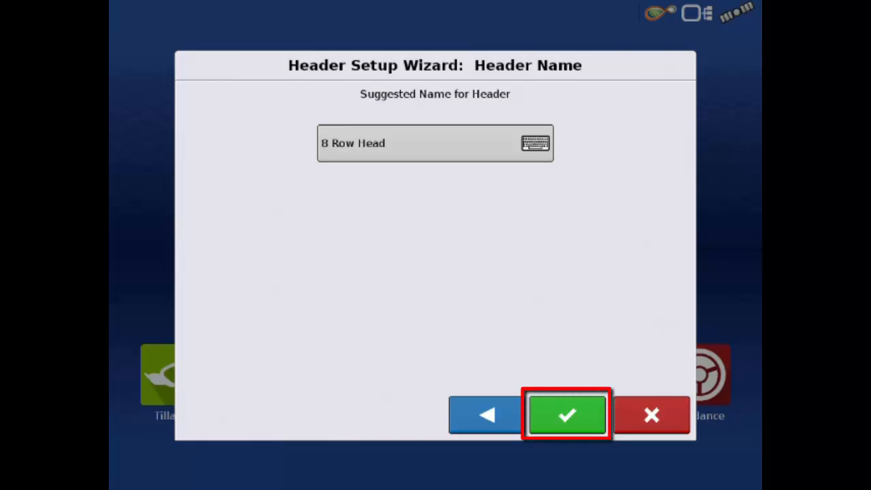
{"action": "left_click", "coordinate": [566, 415]}
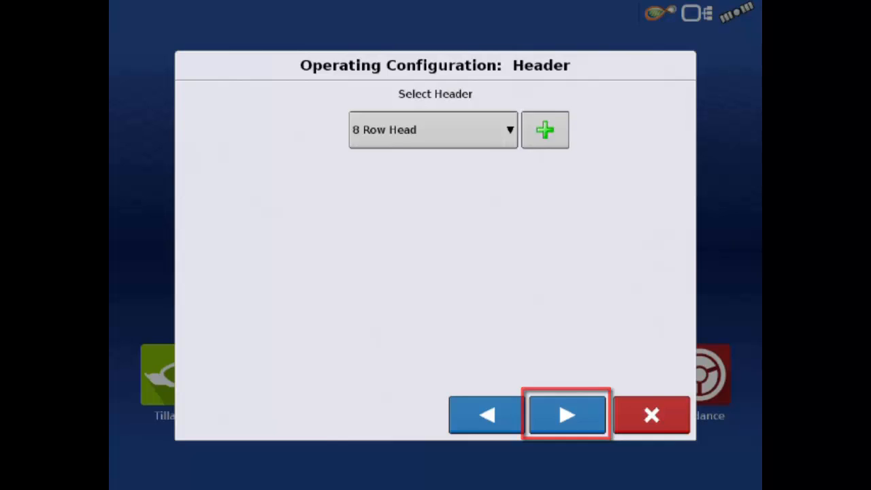
Use 8 Row Head; keep Display GPS speed source with Speed Sensor Module backup
{"action": "left_click", "coordinate": [566, 415]}
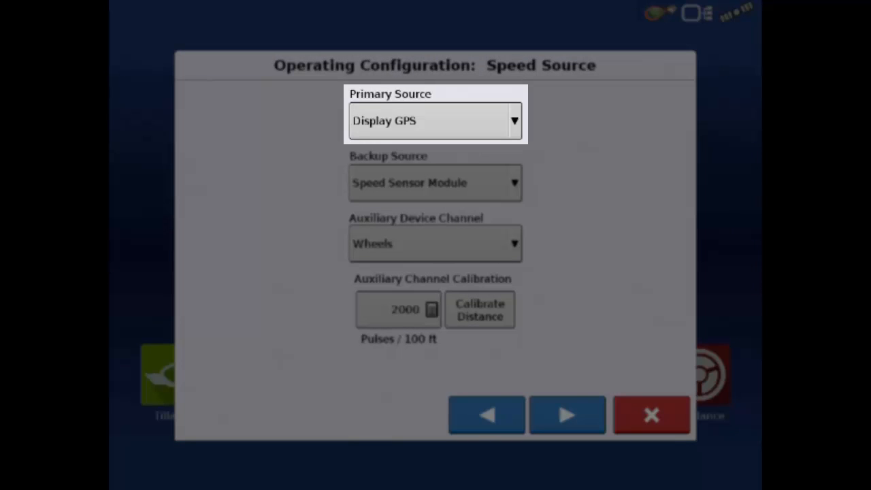
{"action": "left_click", "coordinate": [434, 182]}
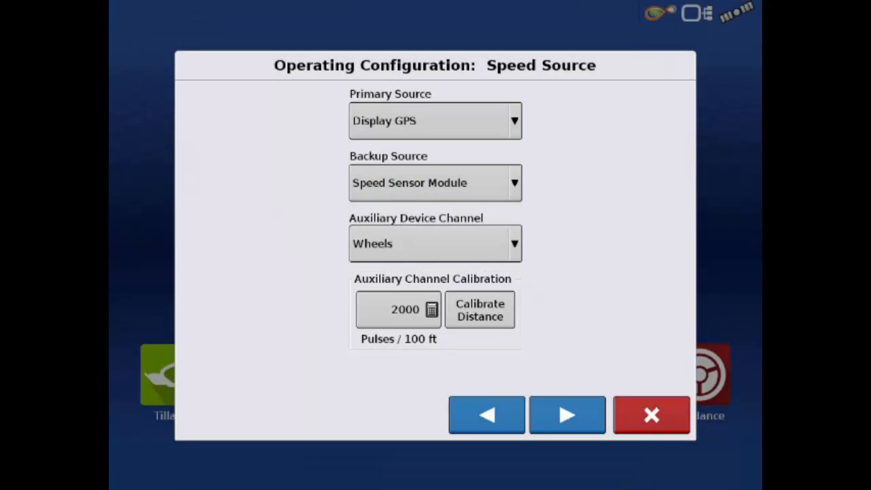
{"action": "left_click", "coordinate": [567, 414]}
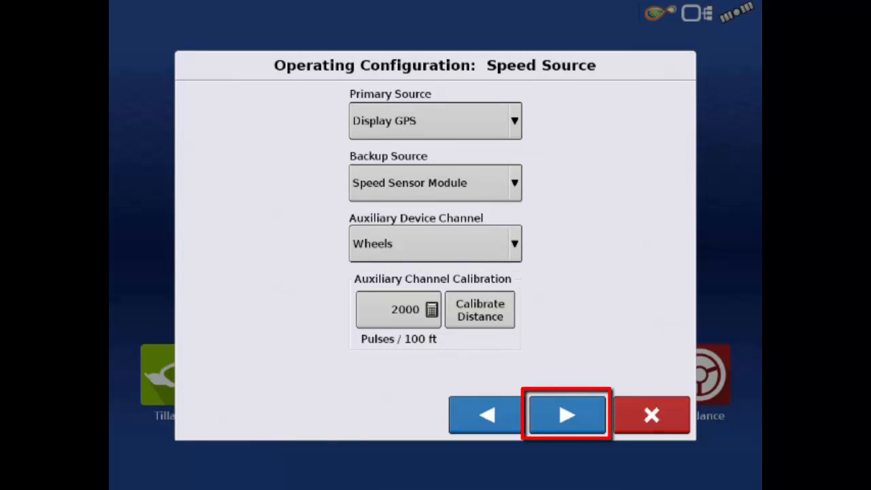
{"action": "left_click", "coordinate": [566, 414]}
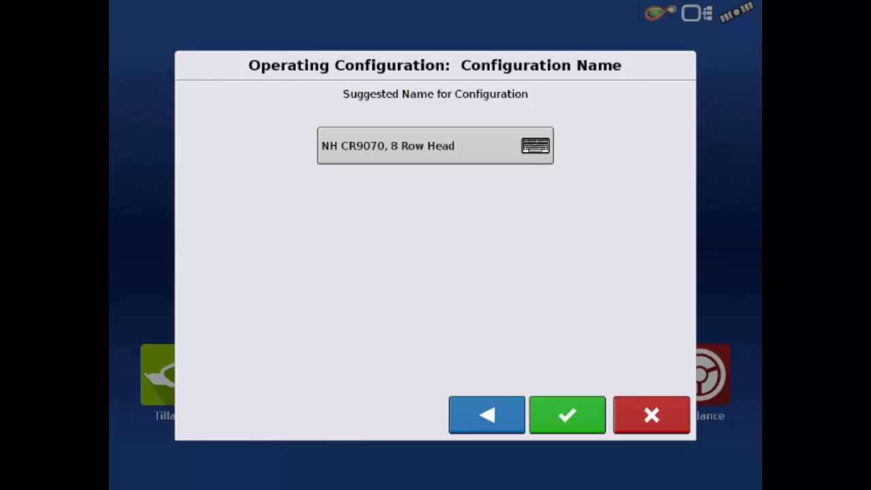
Accept the name 'NH CR9070, 8 Row Head' and confirm the configuration summary
{"action": "left_click", "coordinate": [566, 415]}
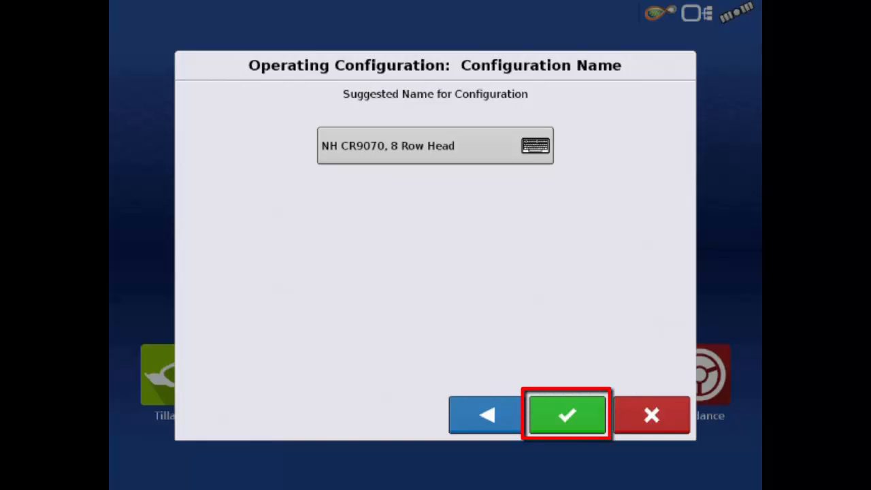
{"action": "left_click", "coordinate": [567, 415]}
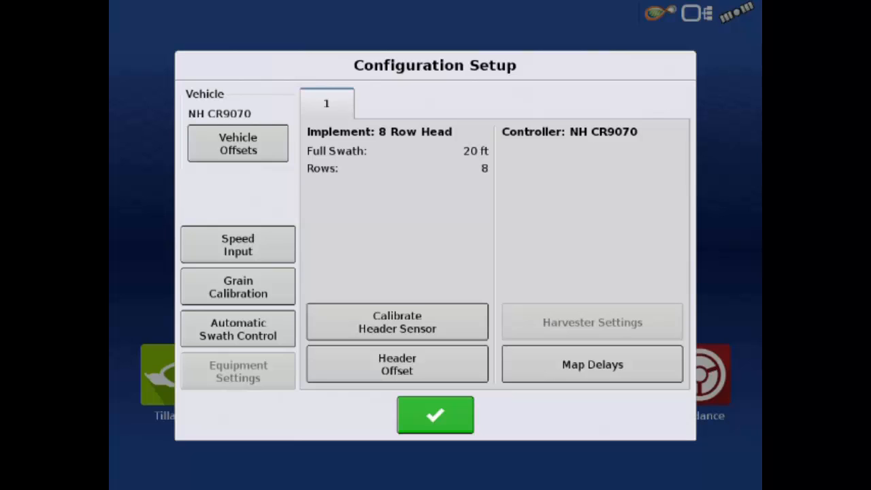
{"action": "left_click", "coordinate": [434, 415]}
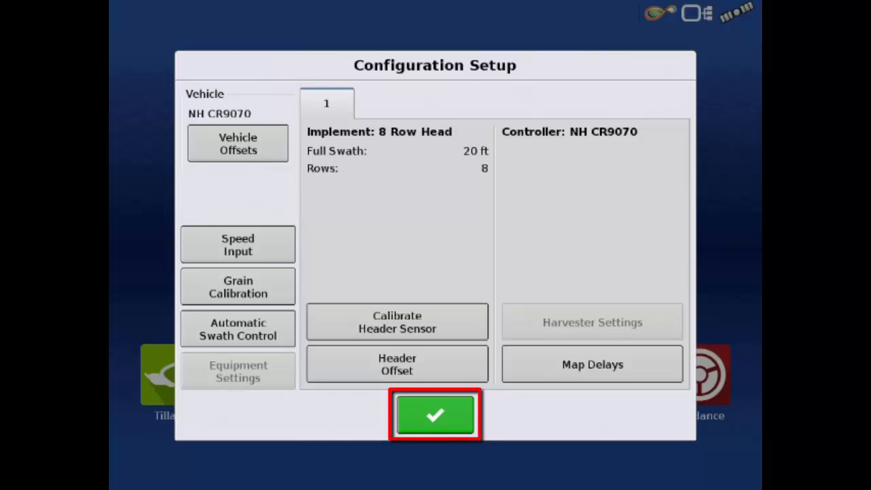
{"action": "left_click", "coordinate": [434, 415]}
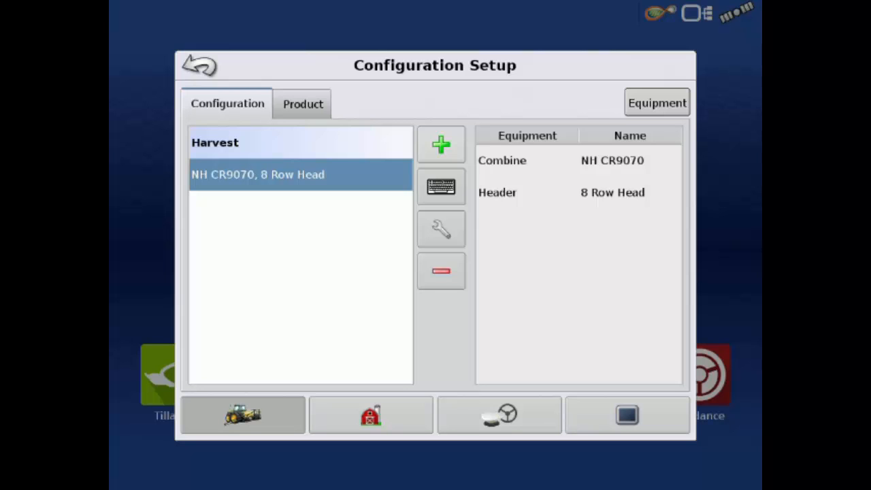
From the home screen, start a harvest using the NH CR9070, 8 Row Head configuration
{"action": "left_click", "coordinate": [197, 65]}
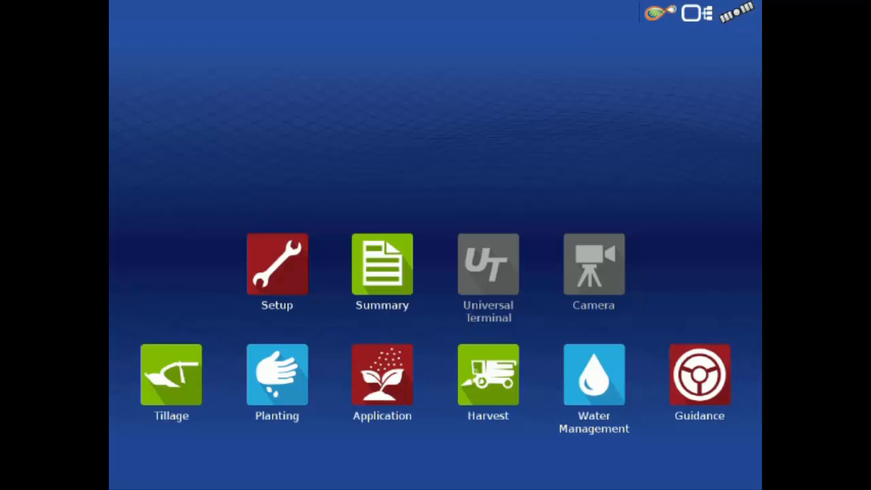
{"action": "left_click", "coordinate": [381, 264]}
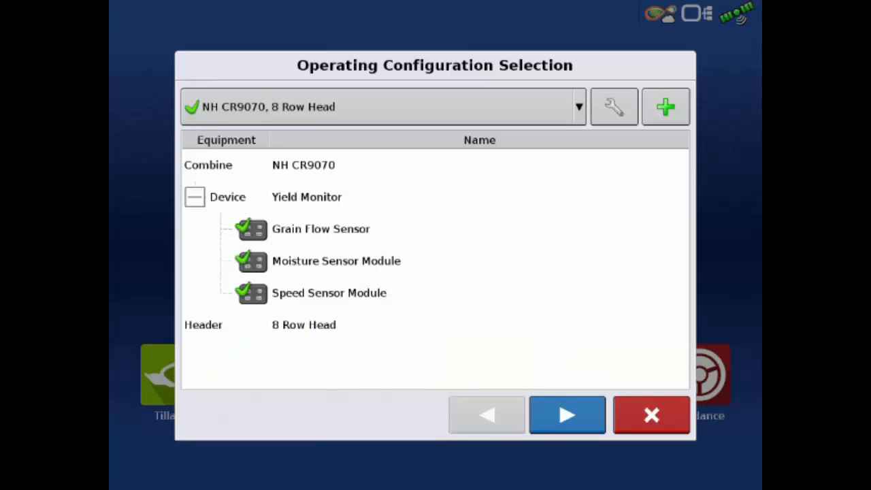
{"action": "left_click", "coordinate": [381, 107]}
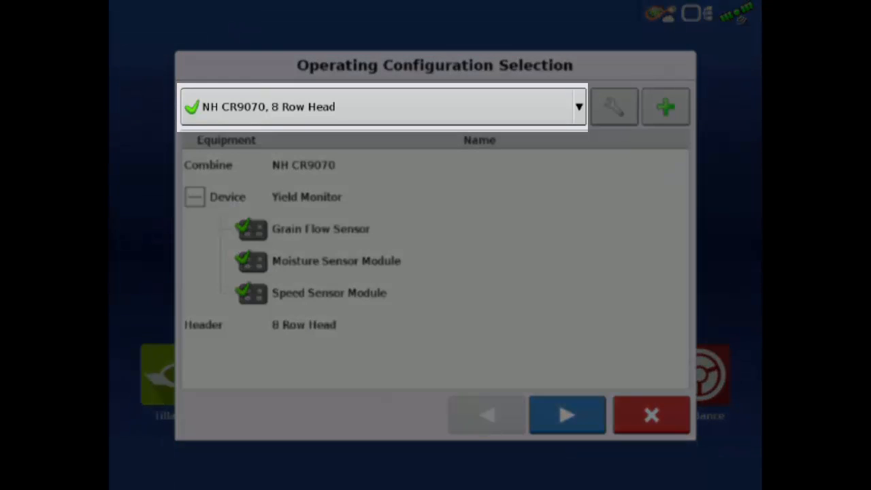
{"action": "left_click", "coordinate": [567, 415]}
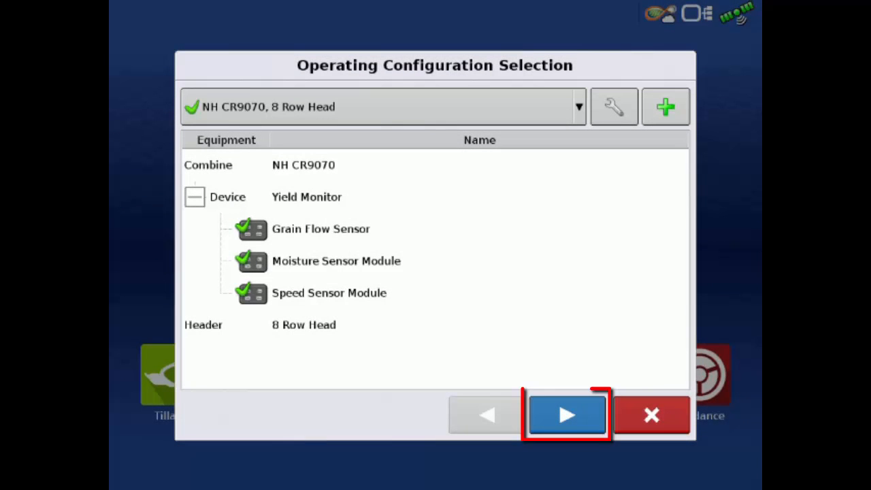
{"action": "left_click", "coordinate": [567, 414]}
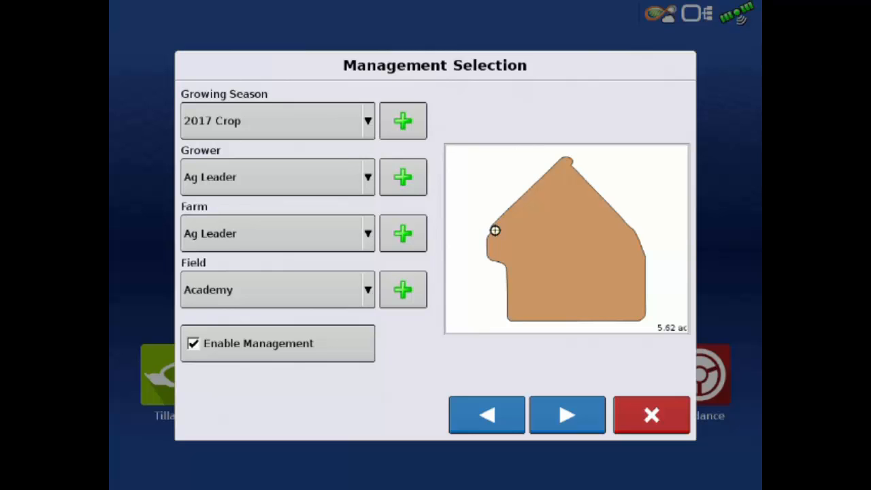
Accept field Academy and add a crop named Corn with no planted varieties
{"action": "left_click", "coordinate": [567, 415]}
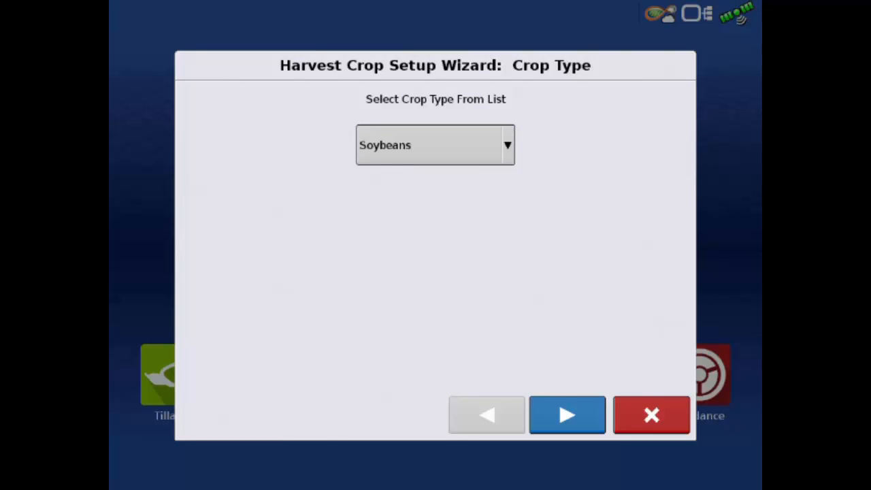
{"action": "left_click", "coordinate": [435, 145]}
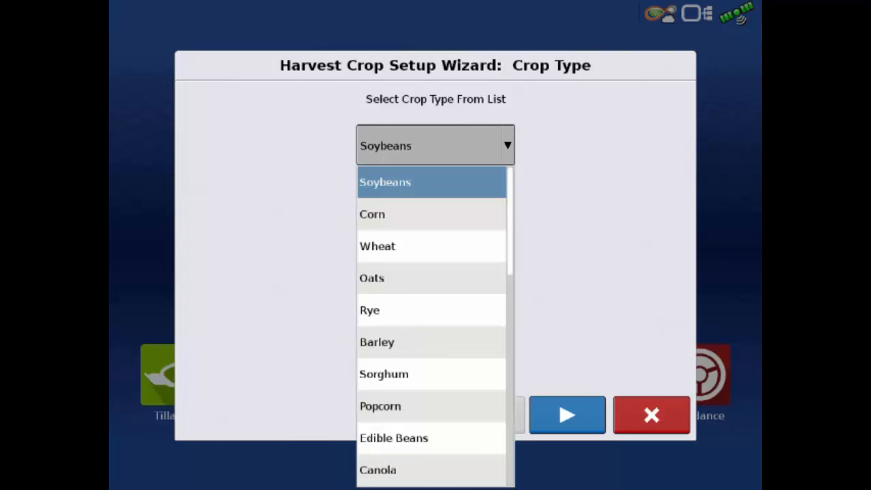
{"action": "left_click", "coordinate": [372, 214]}
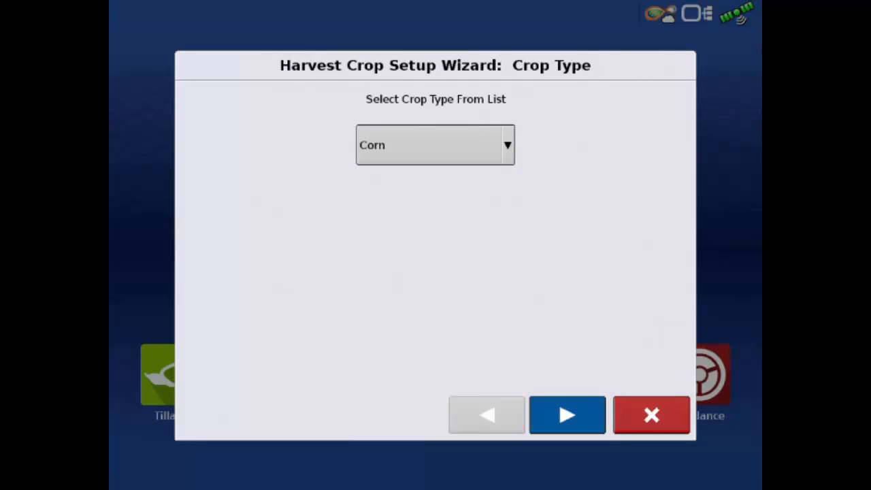
{"action": "left_click", "coordinate": [566, 415]}
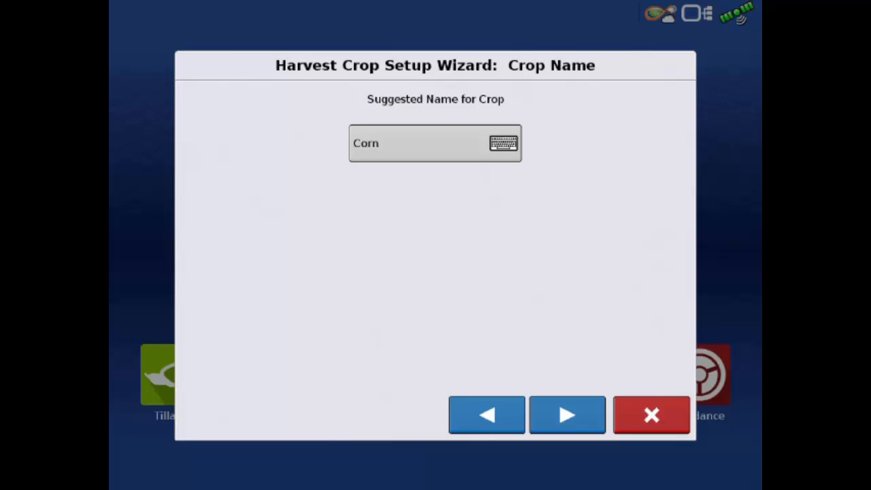
{"action": "left_click", "coordinate": [567, 414]}
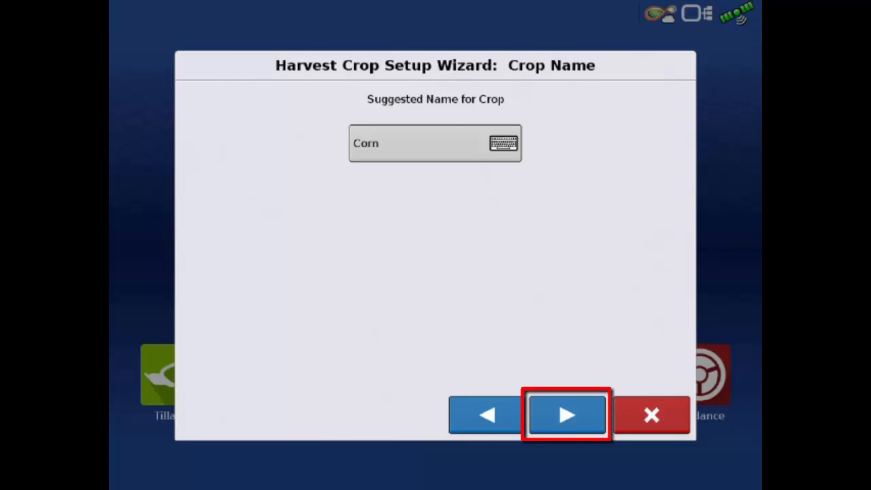
{"action": "left_click", "coordinate": [566, 415]}
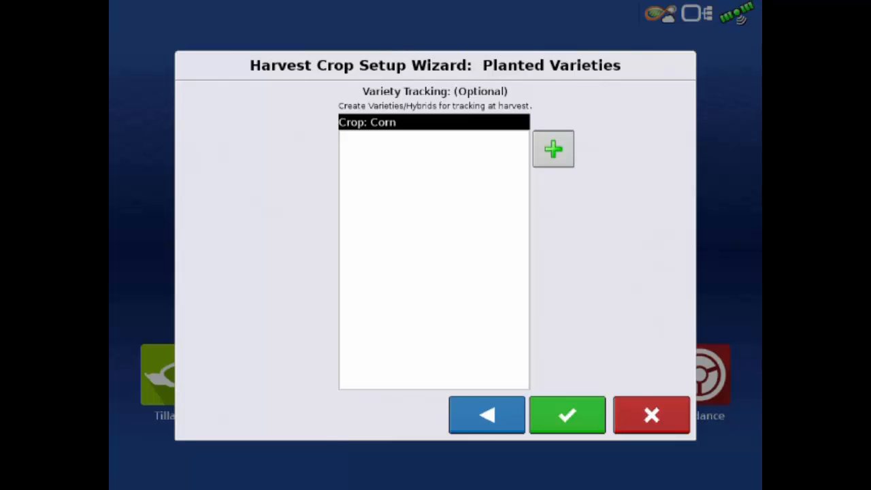
{"action": "left_click", "coordinate": [567, 414]}
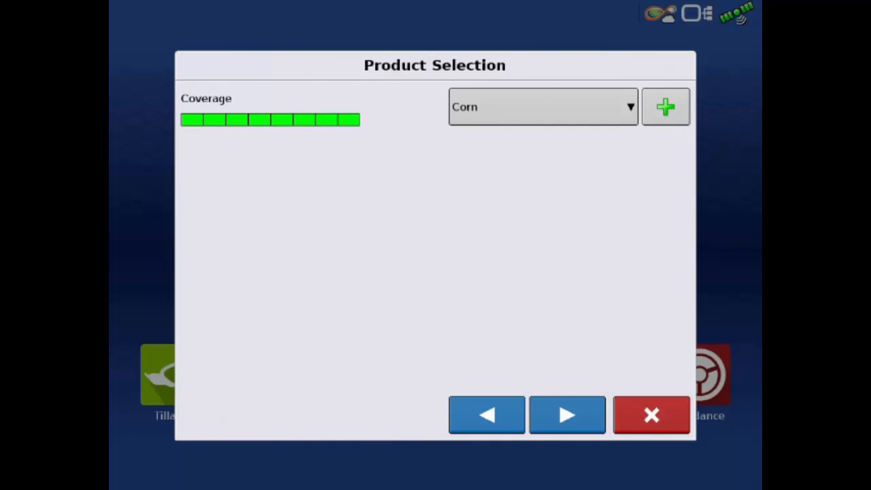
Select Corn as the product and accept region 1 options without variety tracking
{"action": "left_click", "coordinate": [568, 415]}
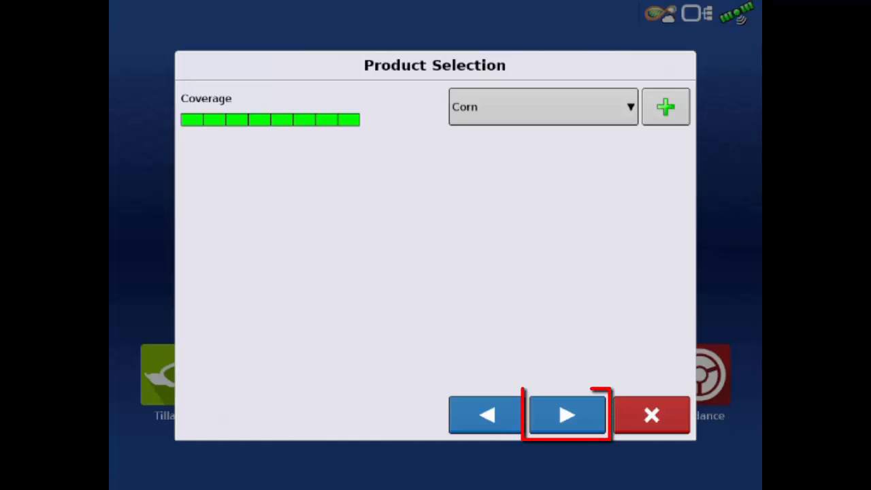
{"action": "left_click", "coordinate": [566, 415]}
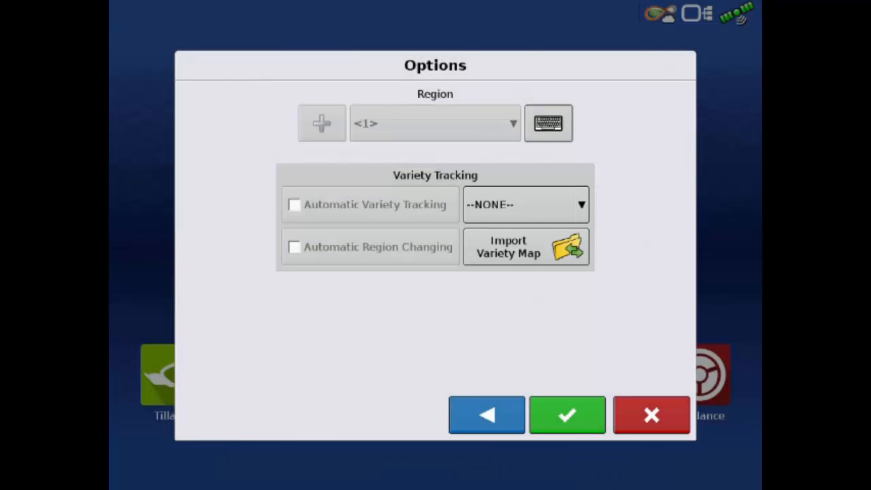
{"action": "left_click", "coordinate": [567, 415]}
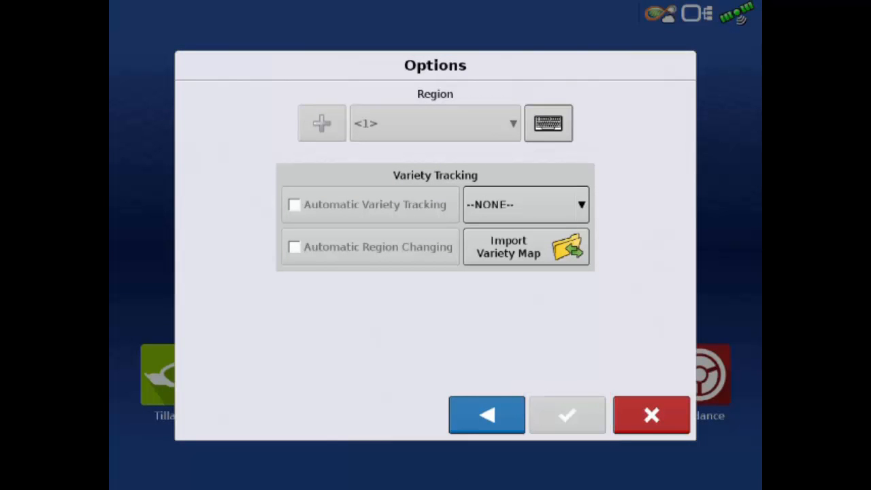